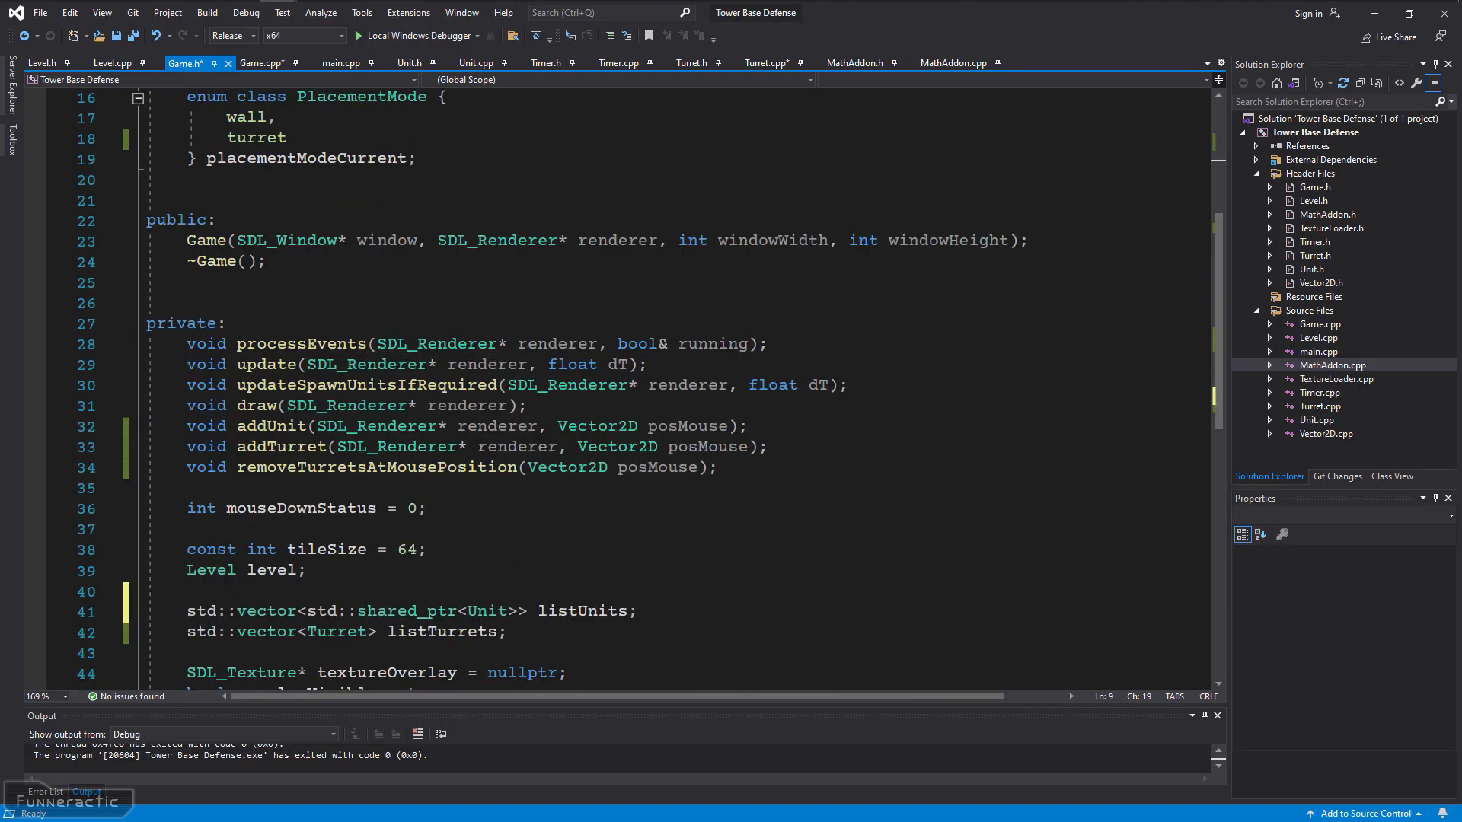
# Copy the updateUnits(float dT) signature from Game.cpp and declare it in Game.h under update.
pyautogui.click(356, 35)
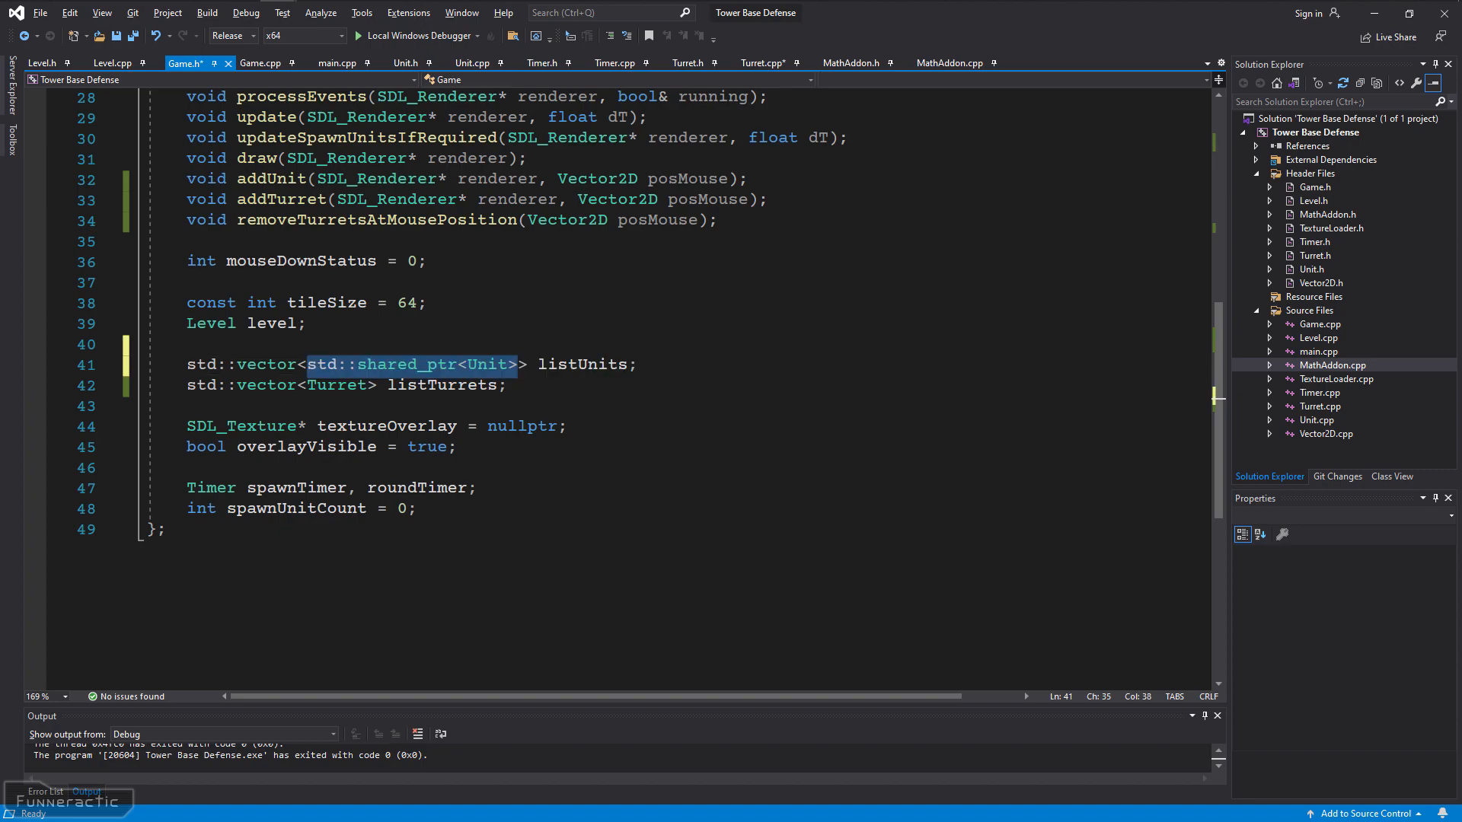
pyautogui.click(264, 62)
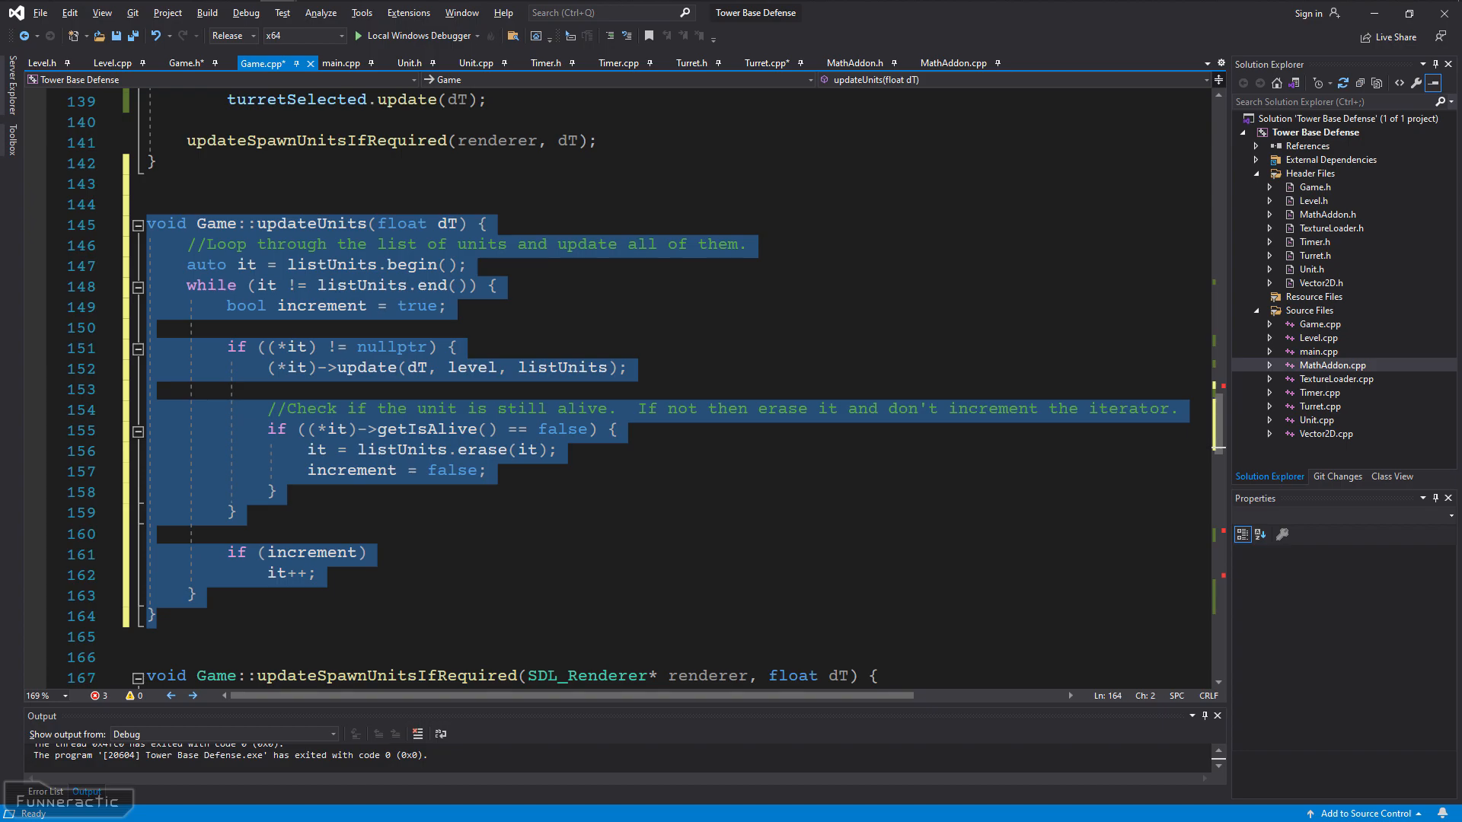
pyautogui.click(186, 63)
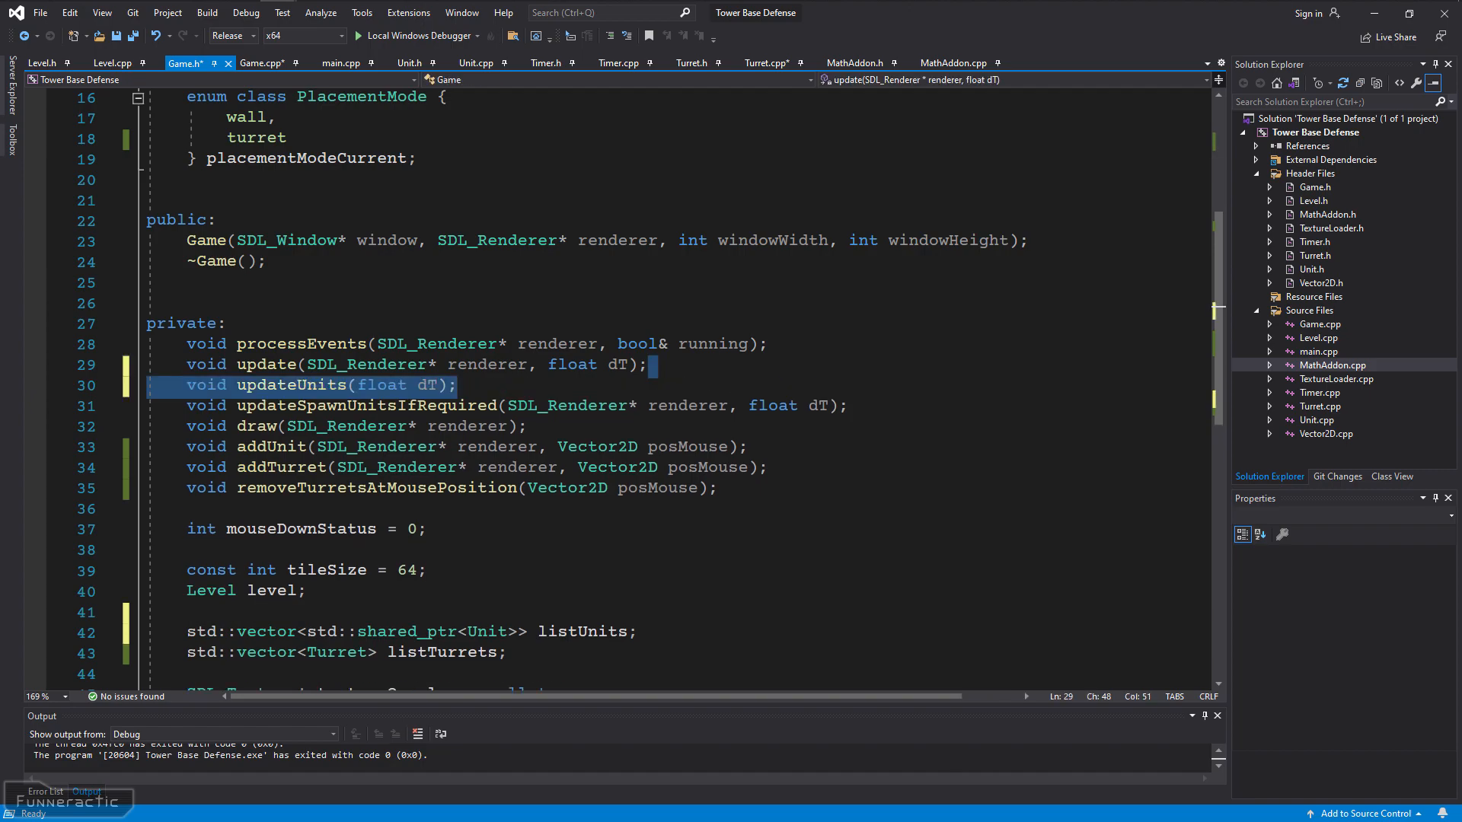
# Include <memory> in Unit.h and switch the overlap loop in Unit.cpp to unitSelected-> pointer access.
pyautogui.click(409, 63)
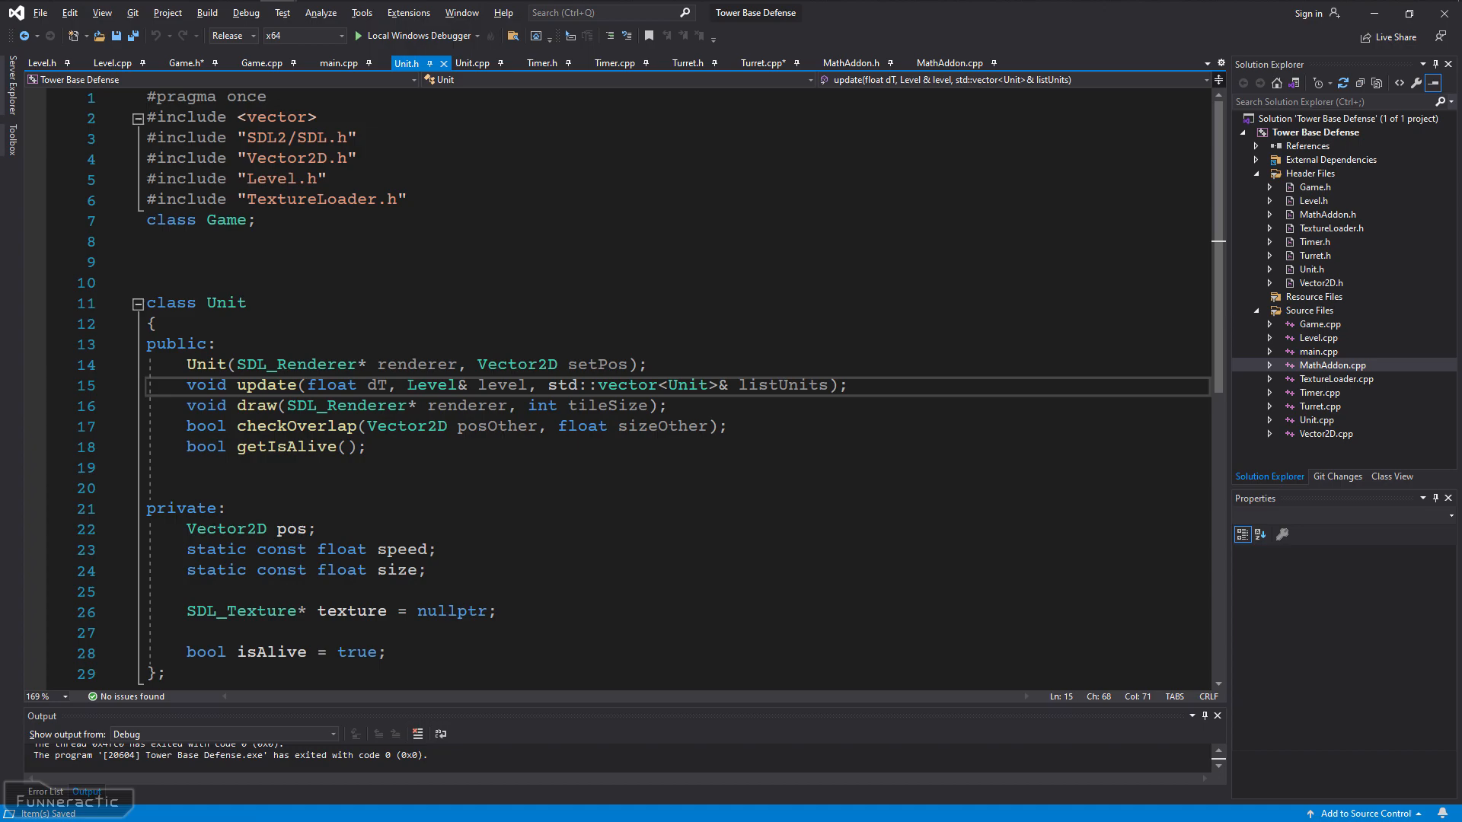
pyautogui.write('#include <memory>')
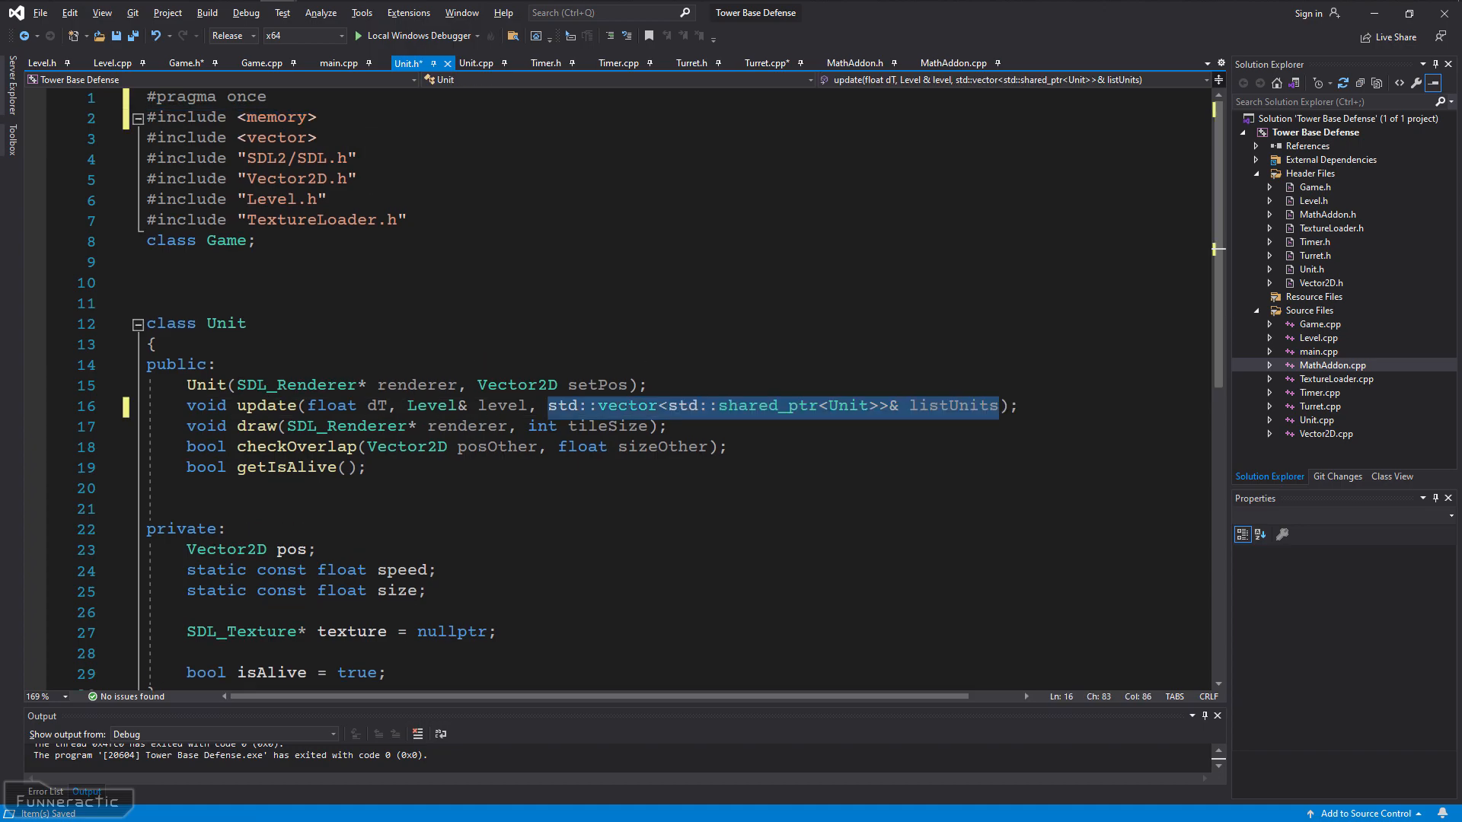
pyautogui.click(477, 63)
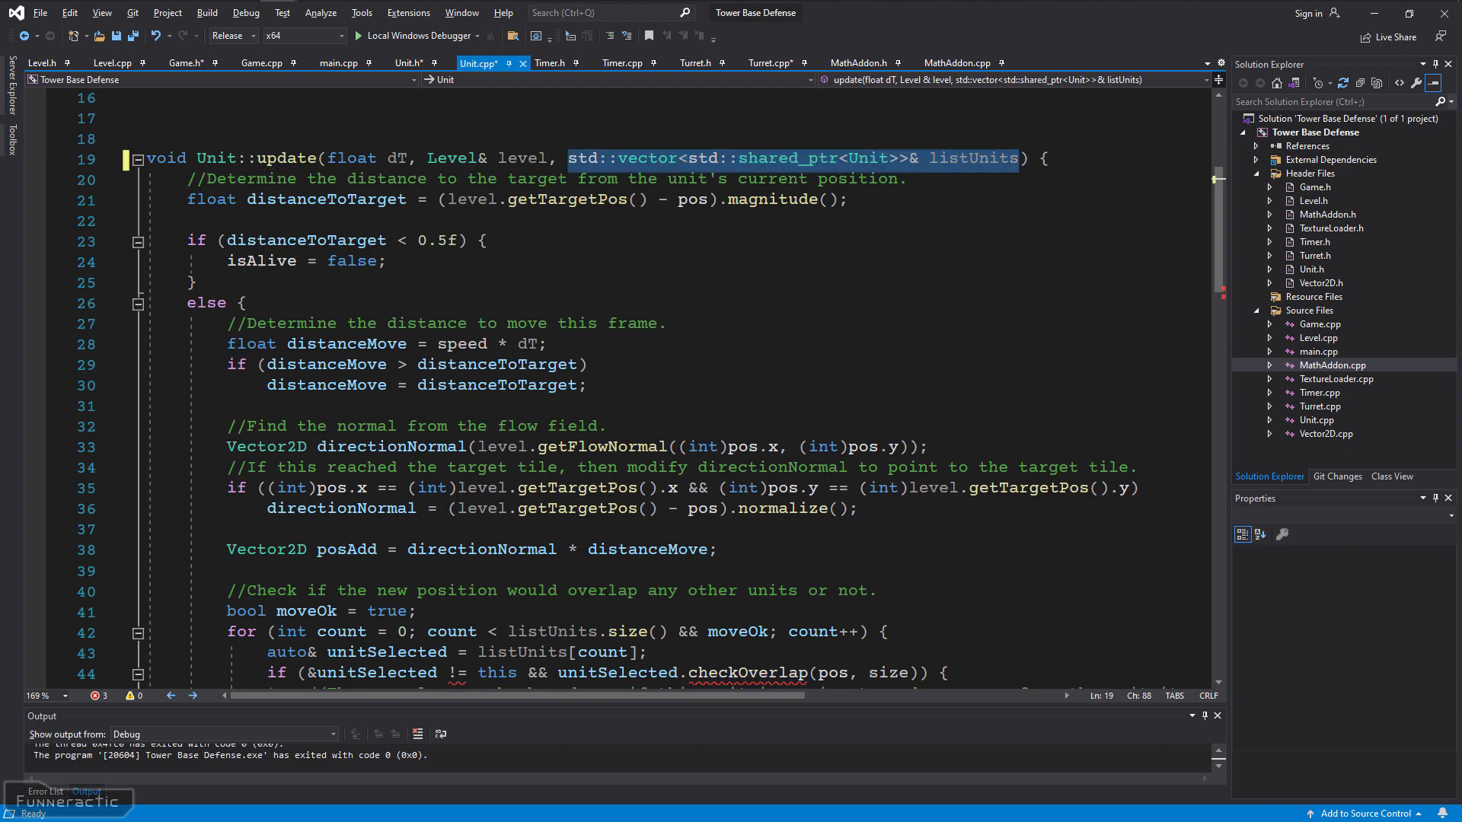
pyautogui.scroll(-3)
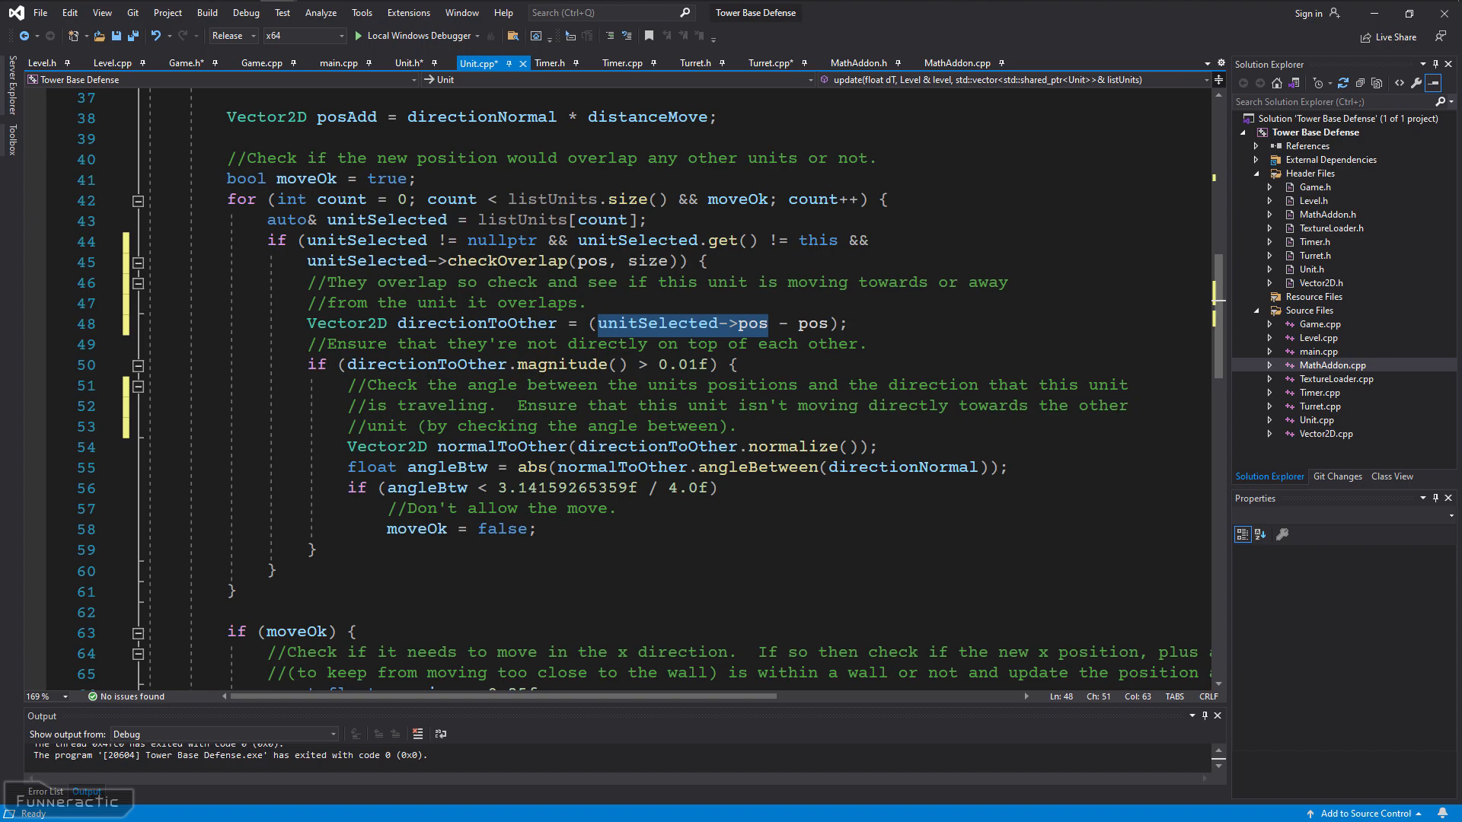
pyautogui.click(255, 62)
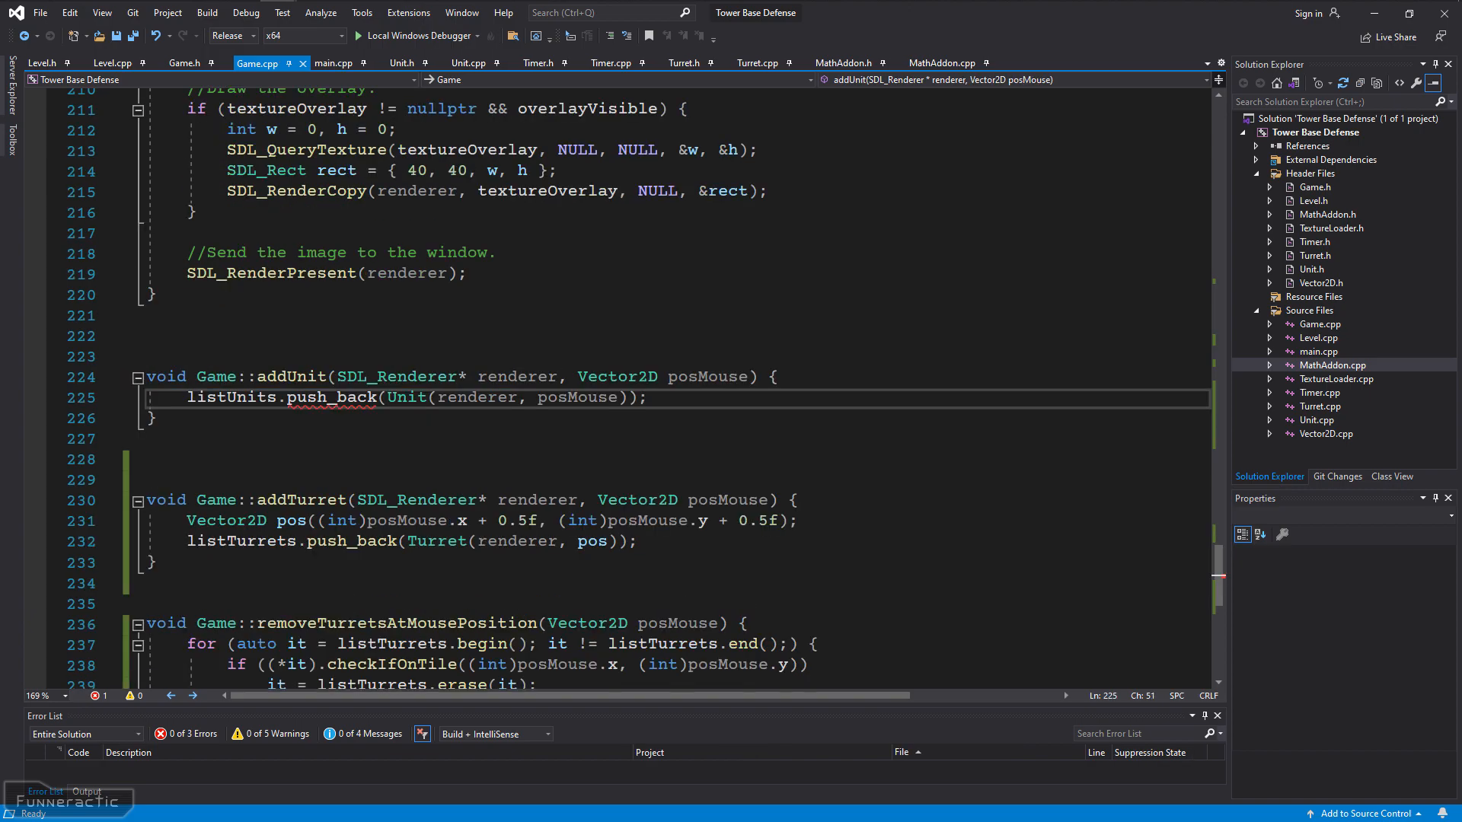
# Have Game::addUnit construct units with std::make_shared<Unit> instead of Unit(...).
pyautogui.write('std::make_shared<Unit>')
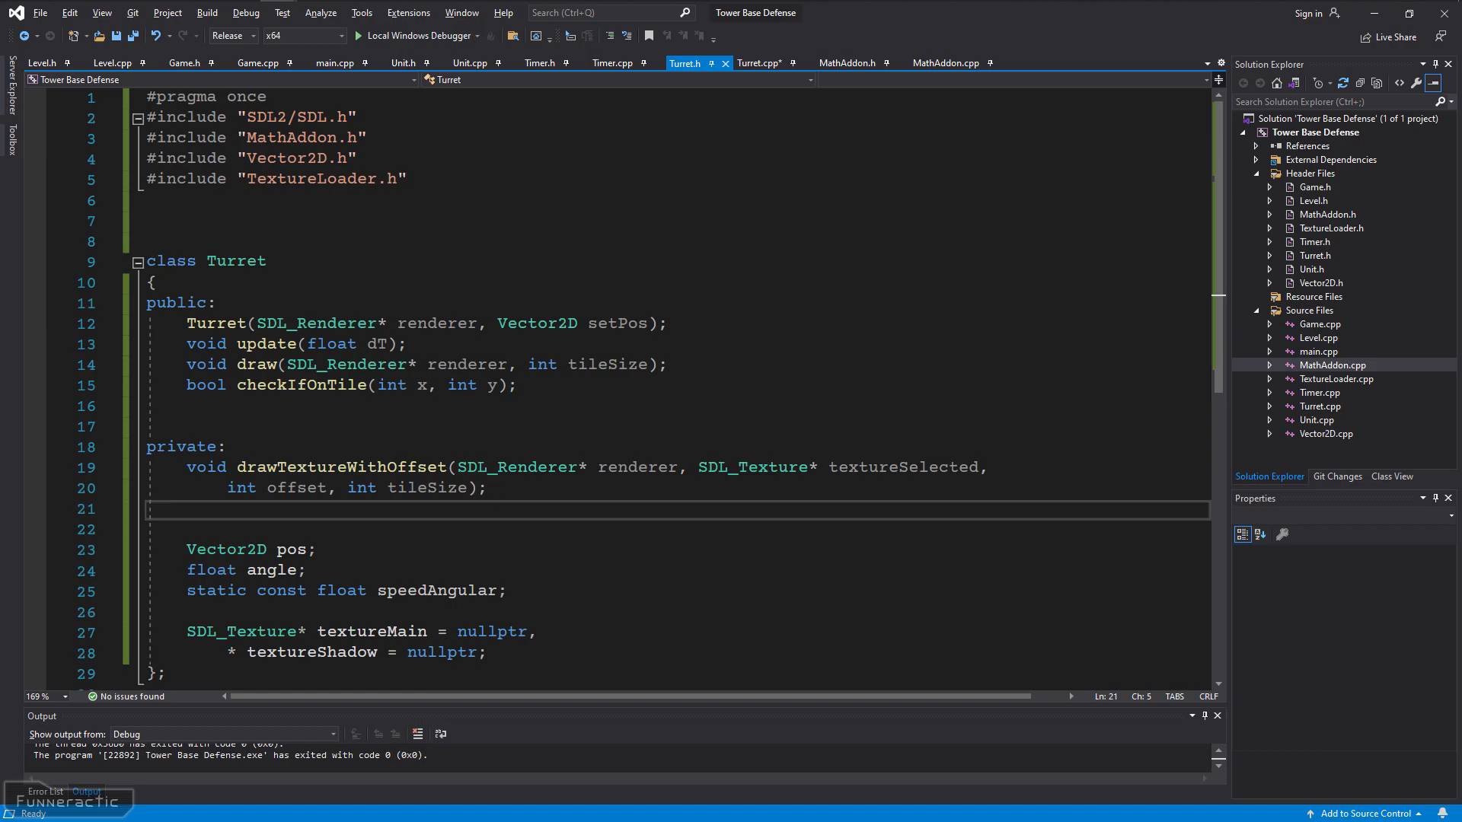
# Declare std::weak_ptr<Unit> findEnemyUnit(listUnits) in Turret.h and include <memory> and Unit.h.
pyautogui.write('std::weak_ptr<Unit> findEnemyUnit(std::vector<std::shared_ptr<Unit>>& listUnits);')
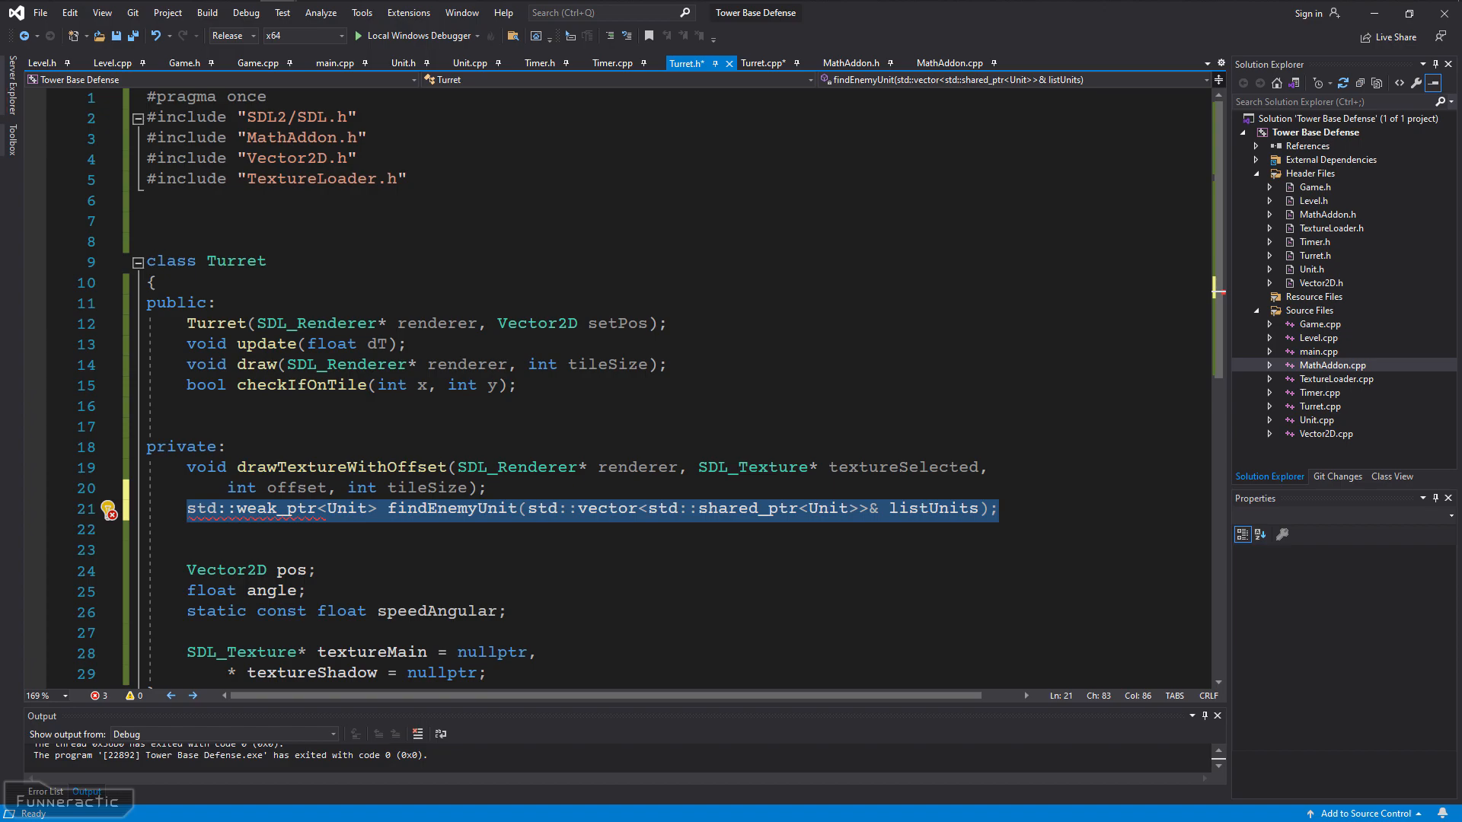
pyautogui.write('#include <memory>')
pyautogui.click(411, 199)
pyautogui.write('#include "Unit.h"')
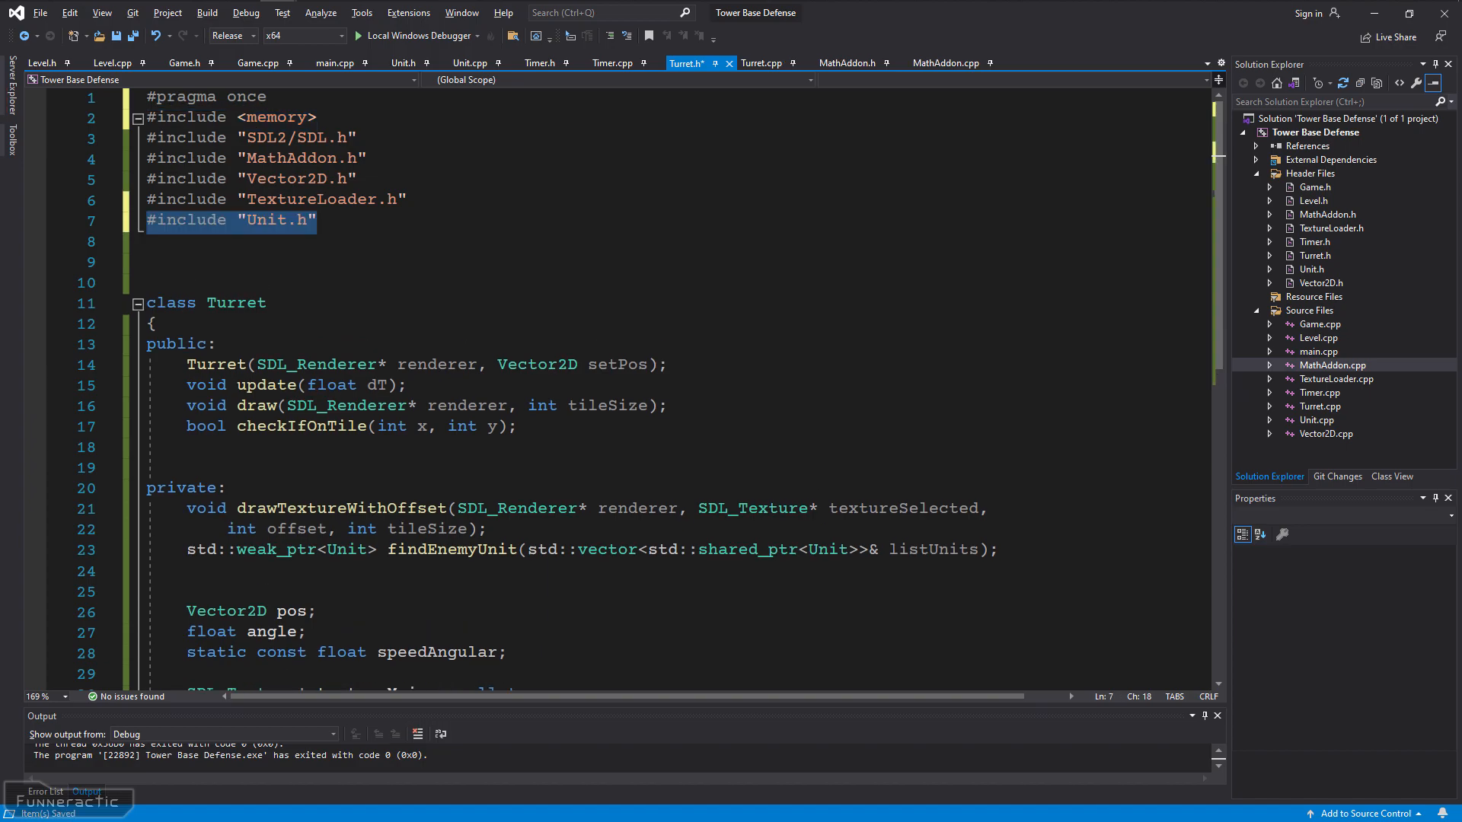
pyautogui.click(762, 62)
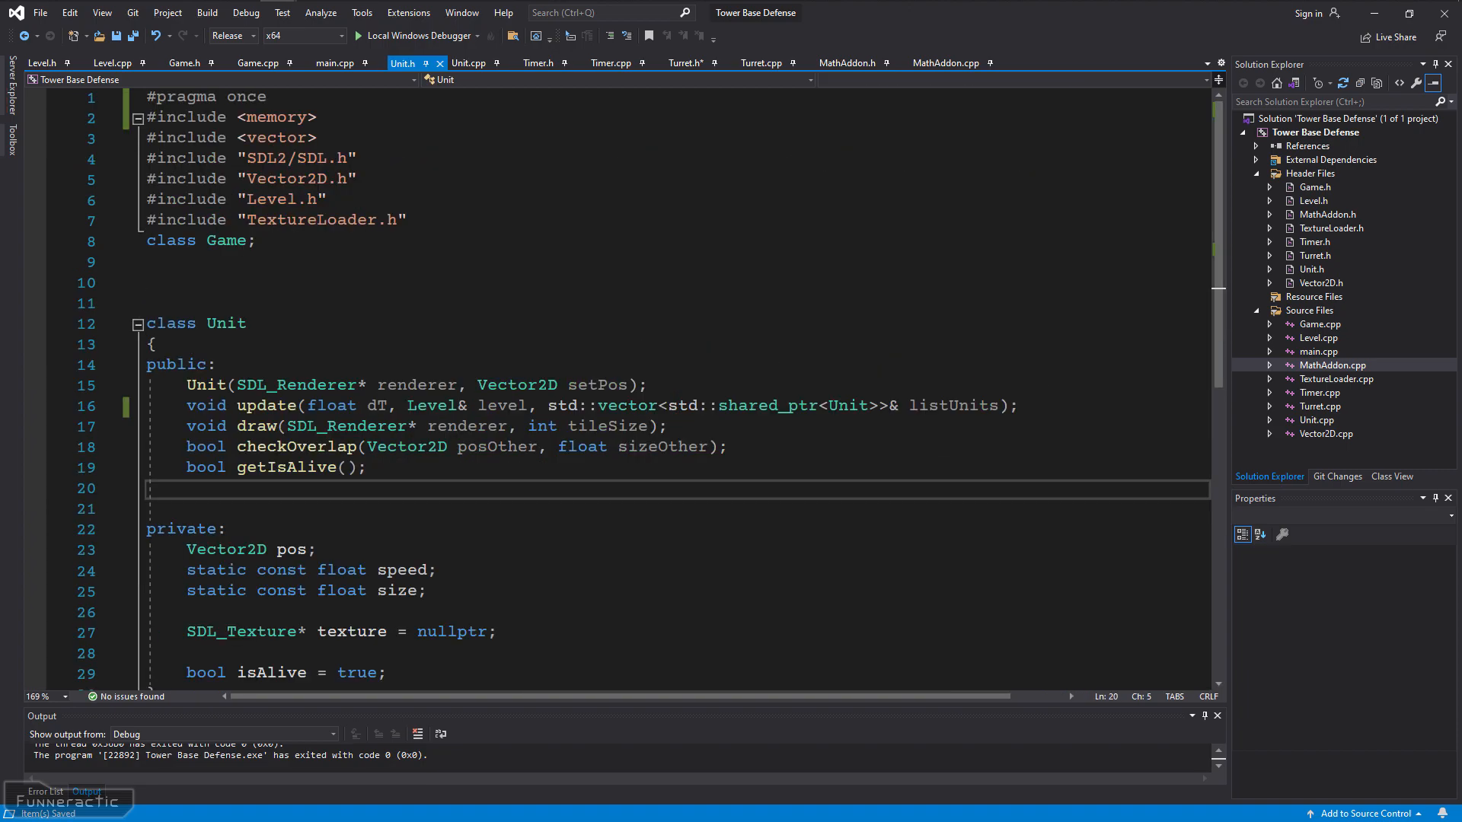
# Review weaponRange in Turret.cpp's findEnemyUnit range check and locate the speedAngular definition.
pyautogui.click(469, 63)
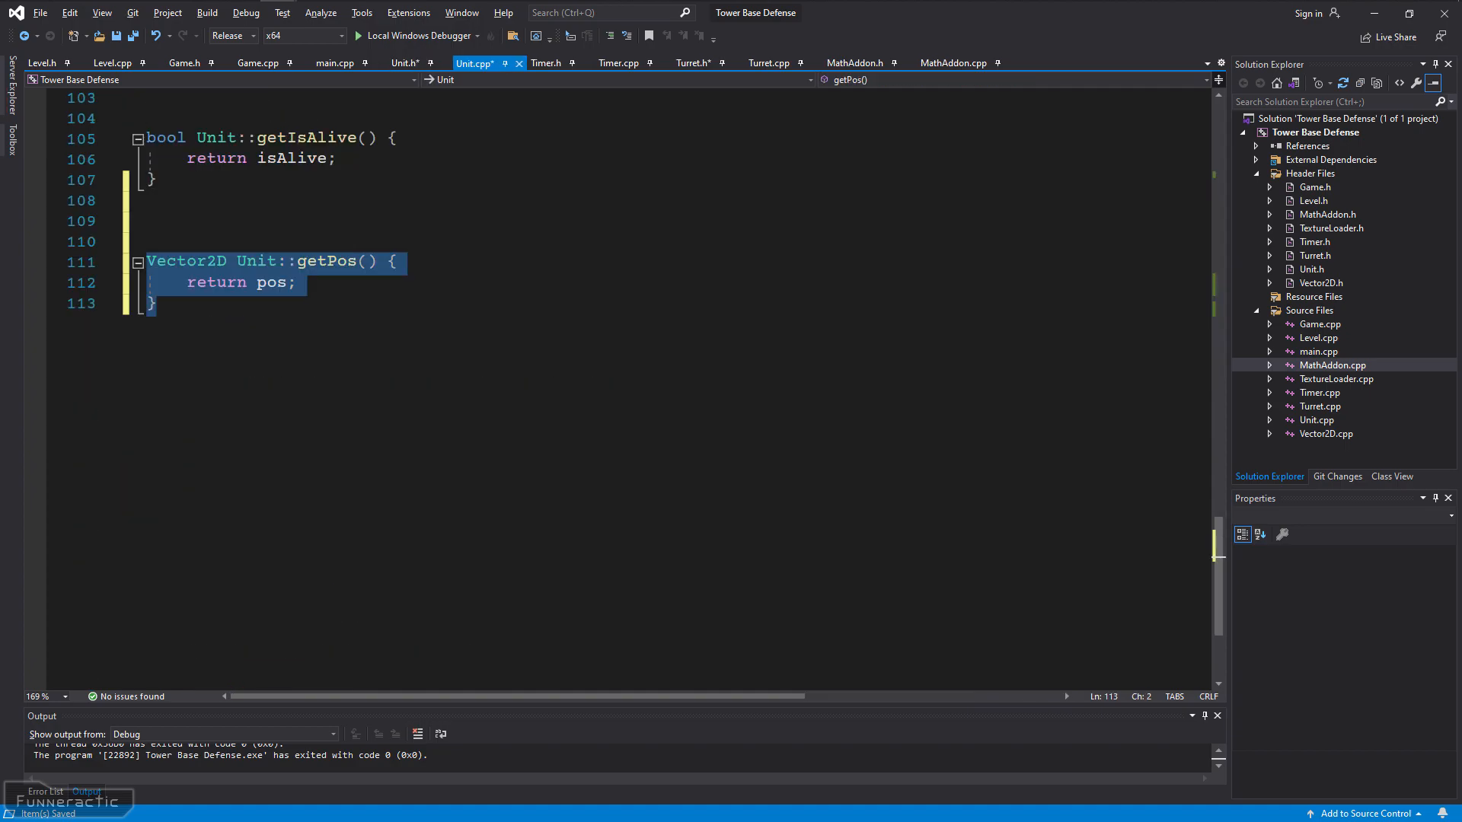
pyautogui.click(770, 63)
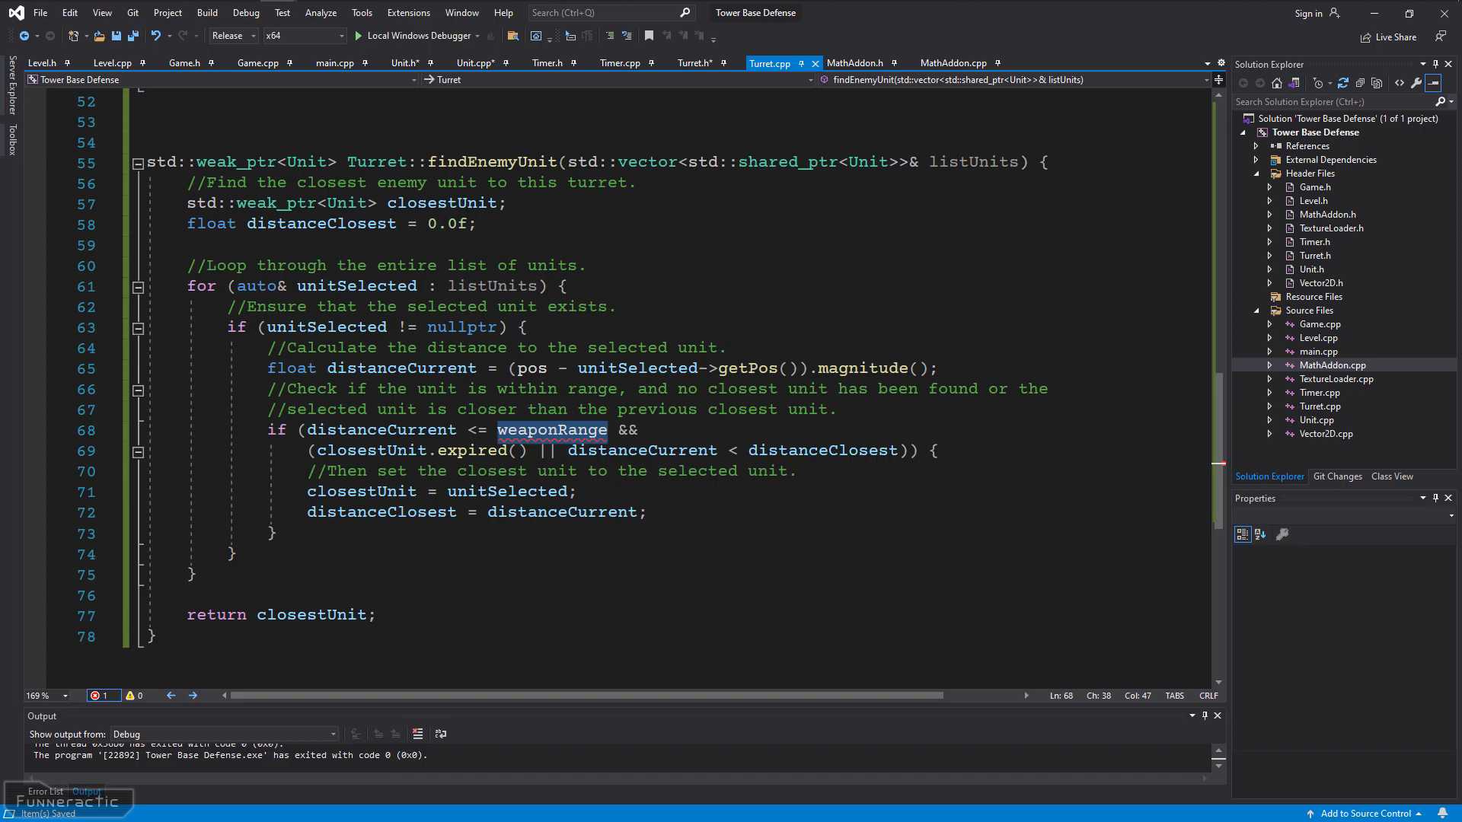
pyautogui.click(694, 63)
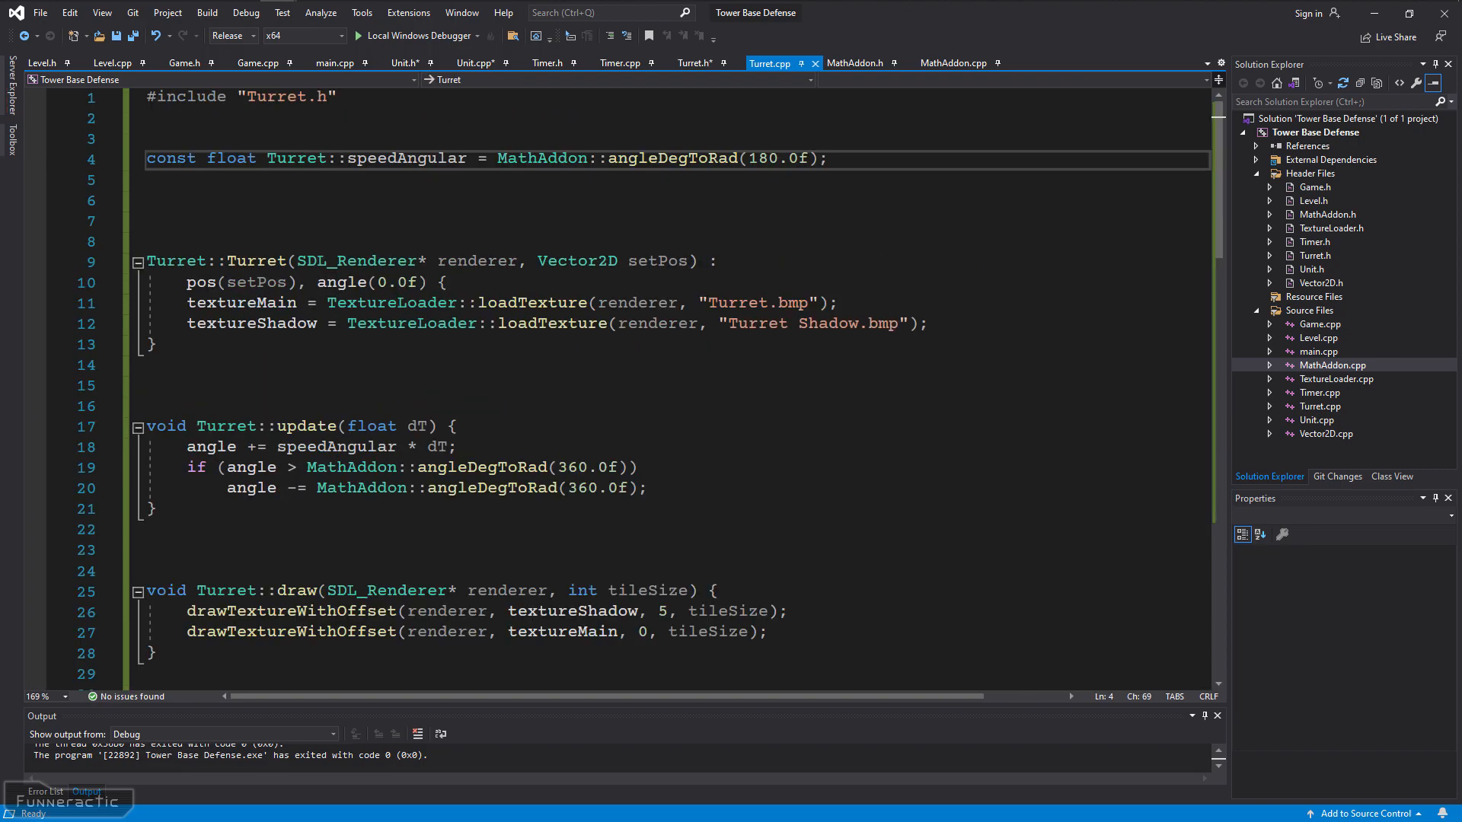
# Define Turret::weaponRange = 5.0f alongside speedAngular on line 4 of Turret.cpp.
pyautogui.write(', Turret::weaponRange = 5.0f')
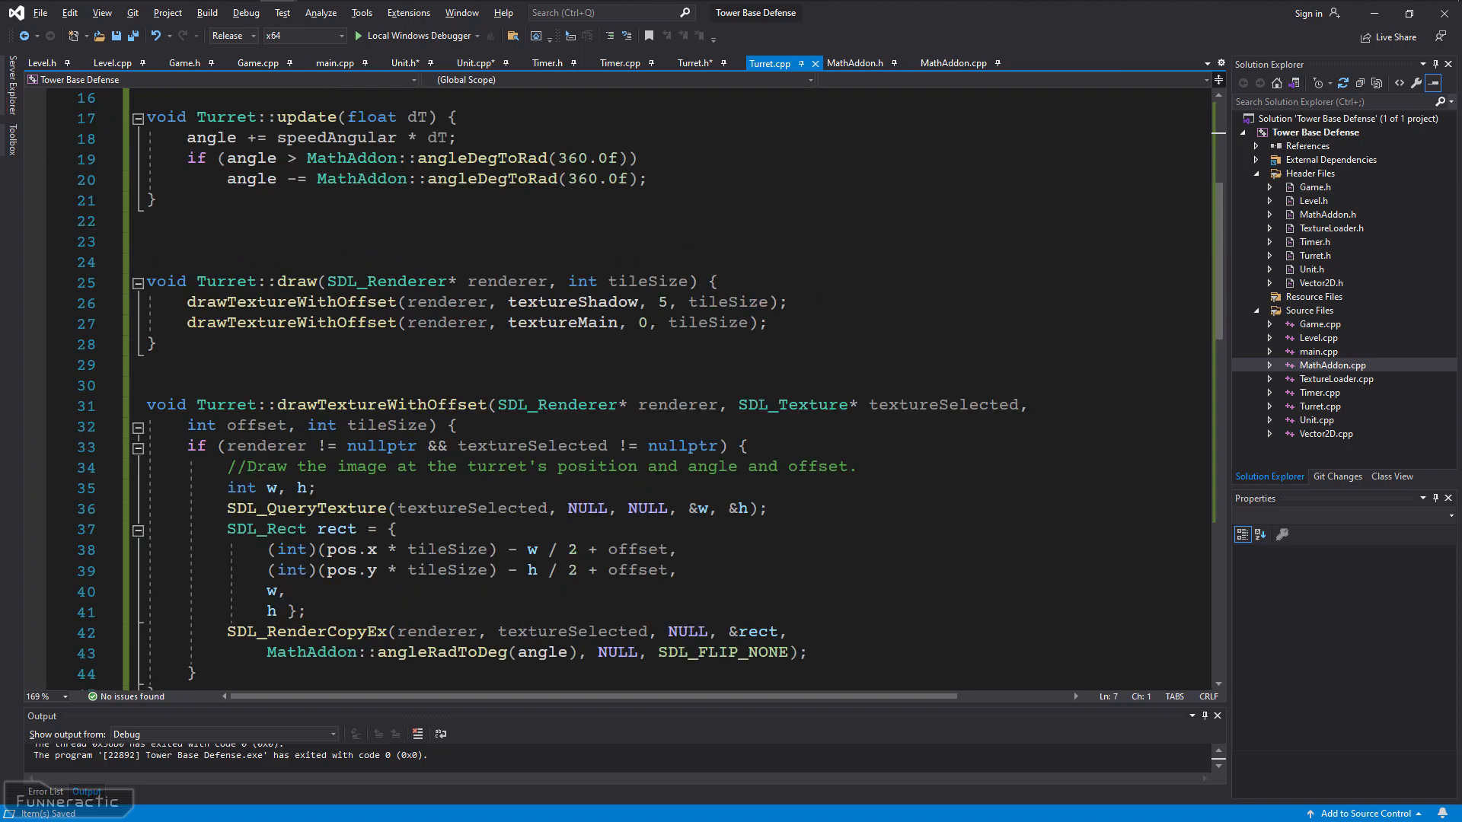
# Give Turret::update a listUnits parameter and call findEnemyUnit(listUnits) under a '//Find an enemy unit.' comment.
pyautogui.write('//Find an enemy unit.')
pyautogui.click(677, 240)
pyautogui.write('auto unitTarget = findEnemyUnit(listUnits);')
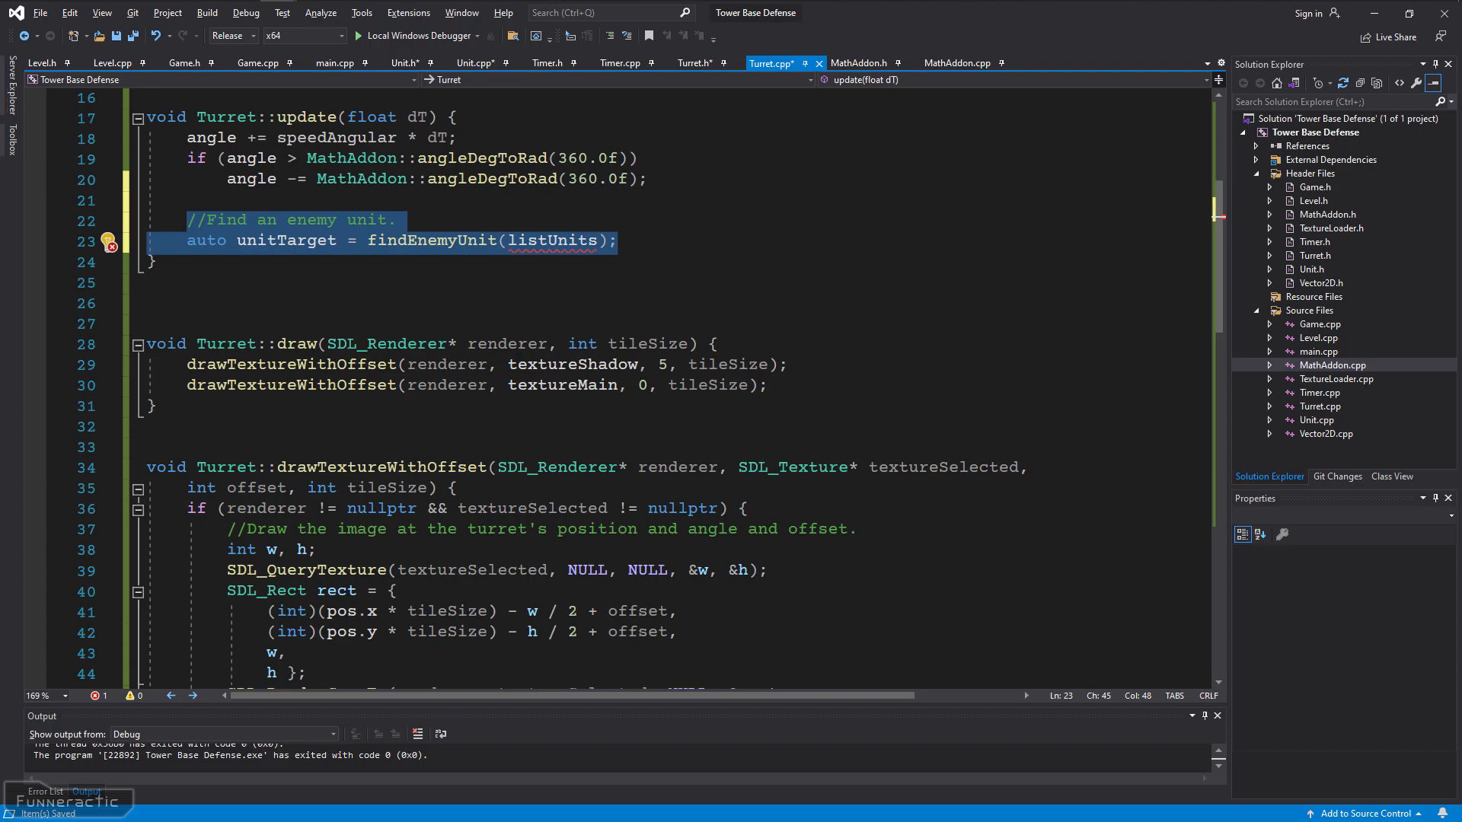
pyautogui.write(', std::vector<std::shared_ptr<Unit>>& listUnits')
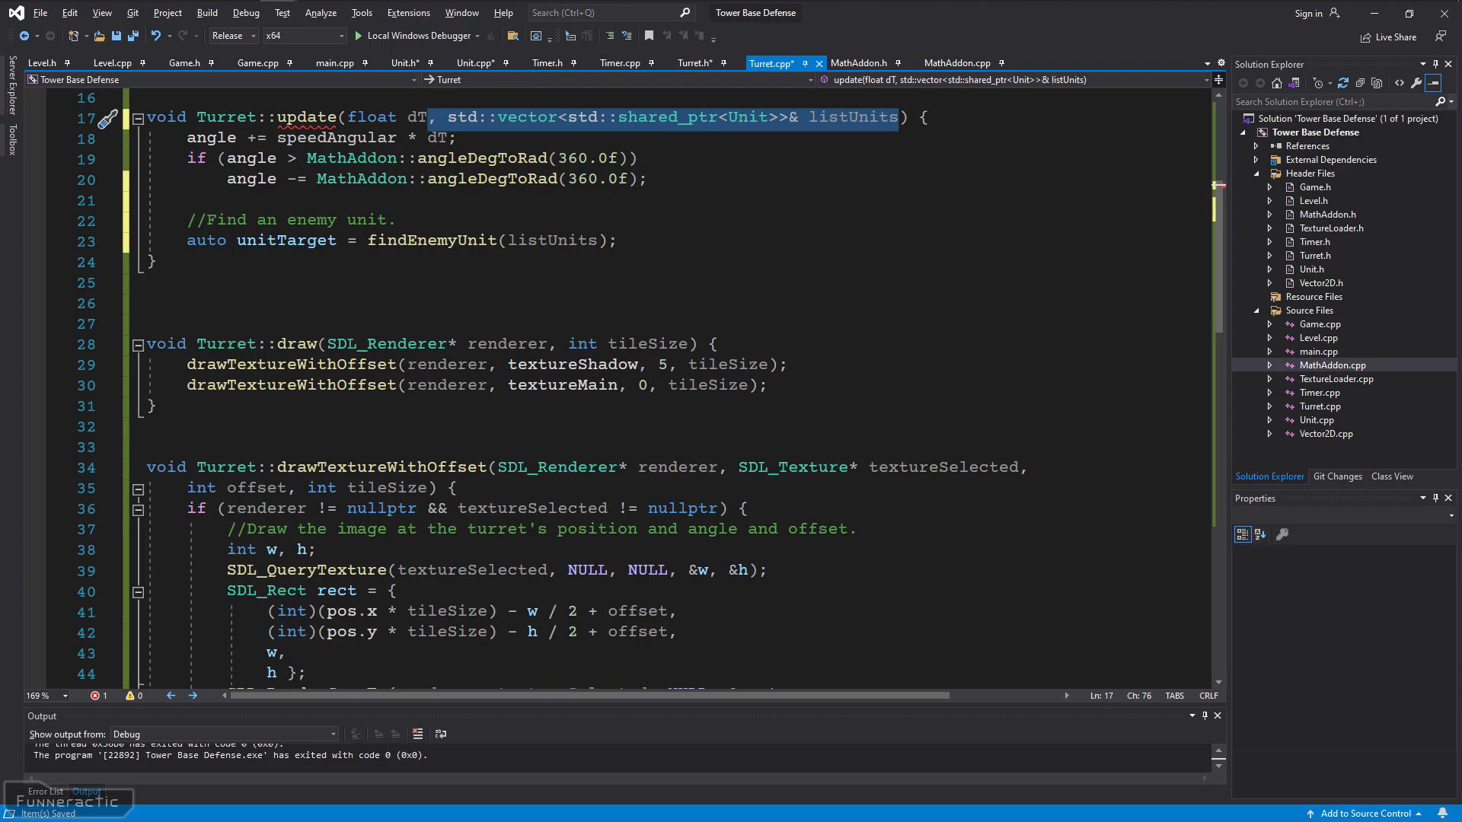
pyautogui.click(694, 63)
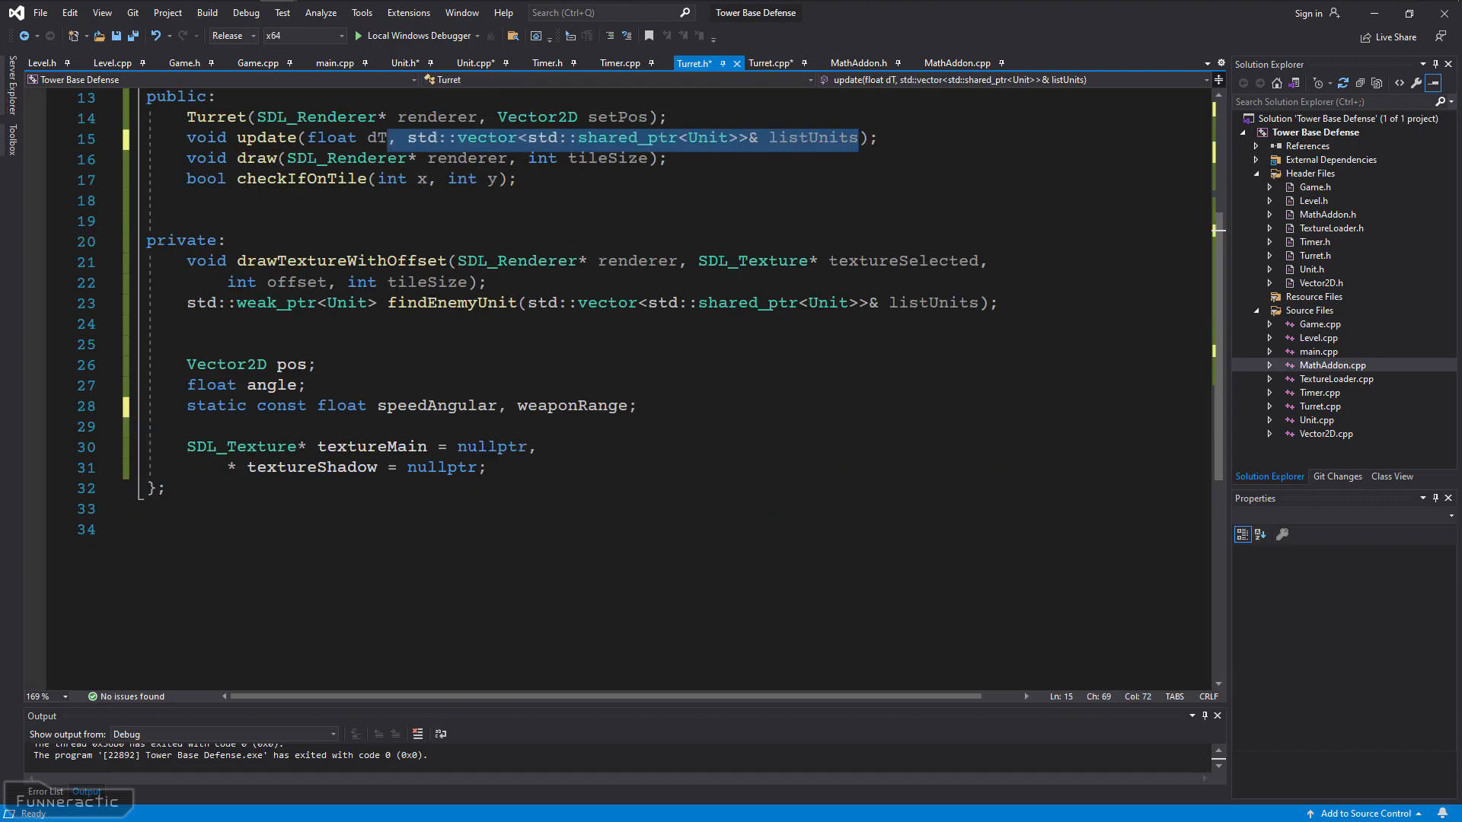
# Change Game::update to call turretSelected.update(dT, listUnits), then build and run.
pyautogui.click(255, 62)
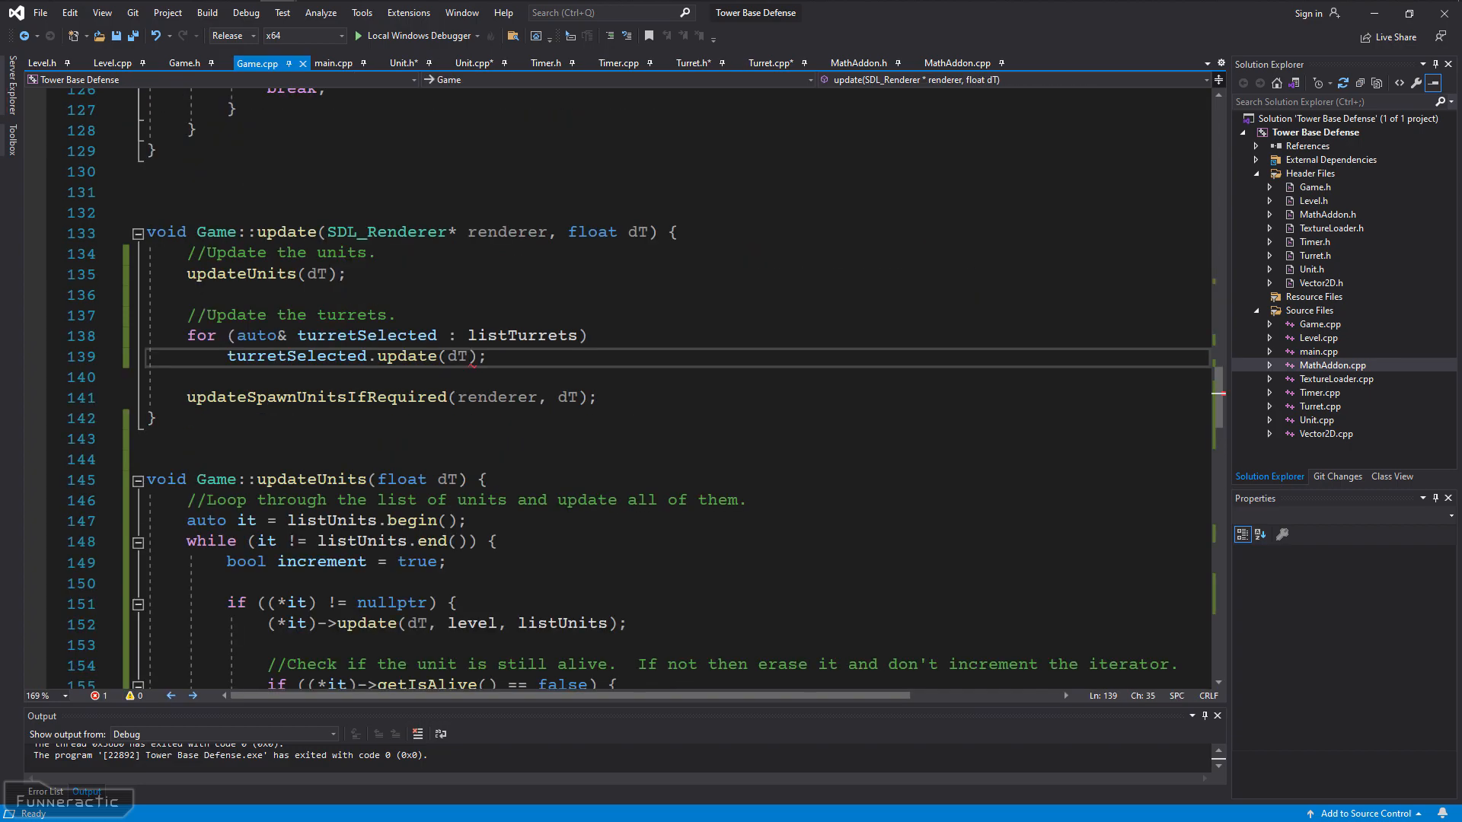
pyautogui.write(', listUnits')
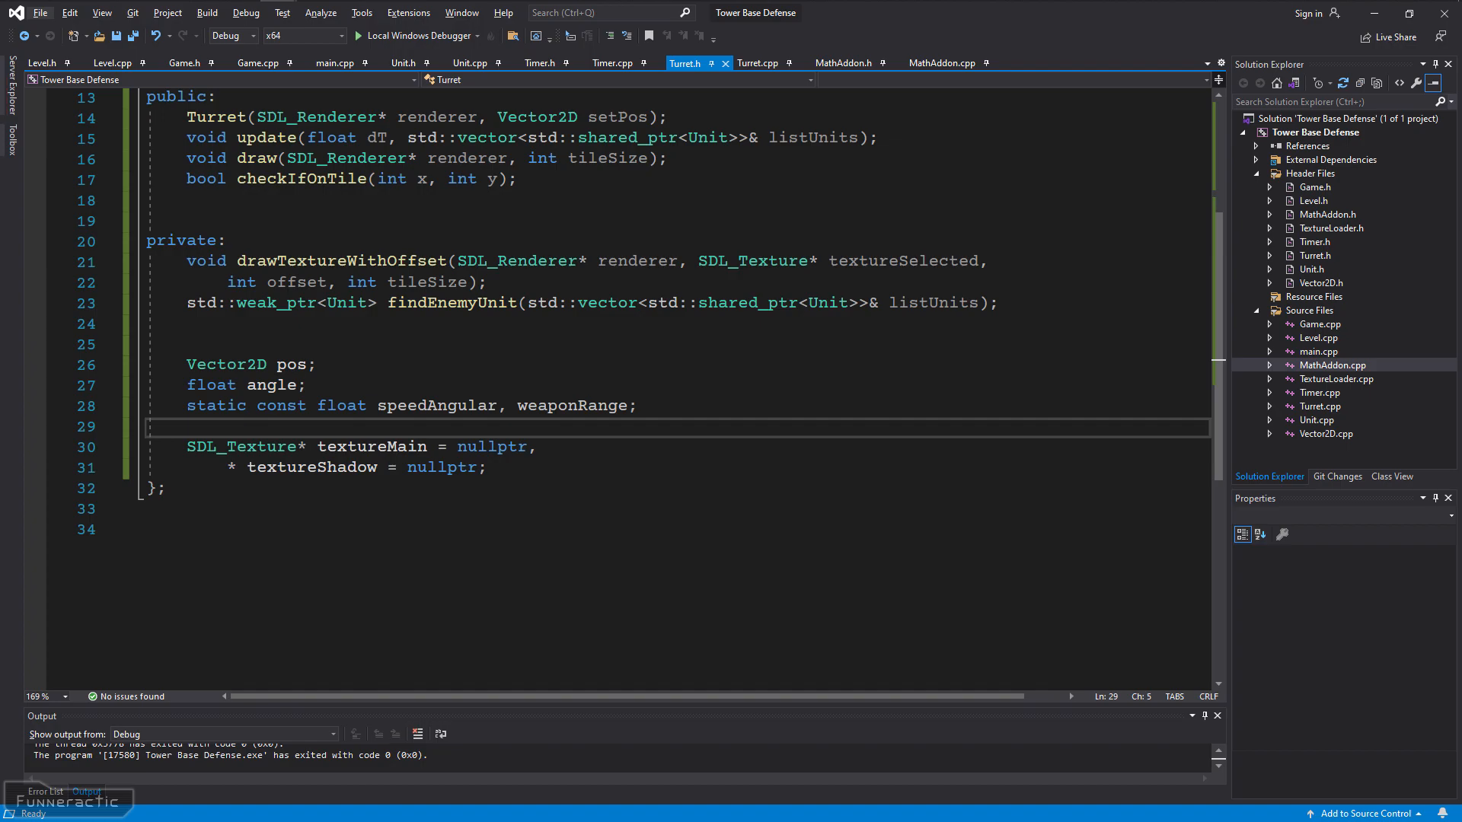
# Add a std::weak_ptr<Unit> unitTarget member to Turret.h for update to assign and lock.
pyautogui.write('std::weak_ptr<Unit> unitTarget;')
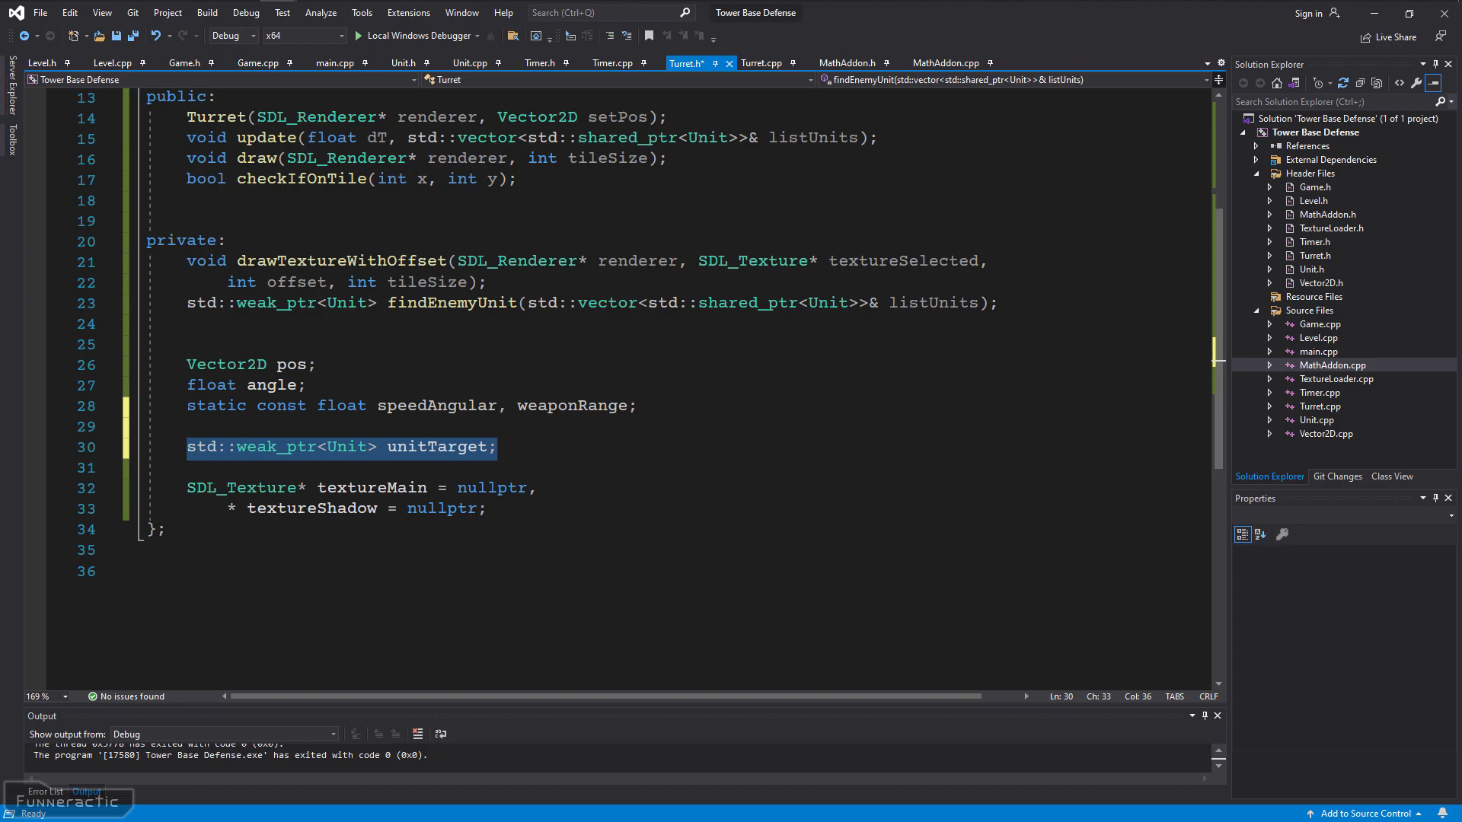
pyautogui.click(762, 62)
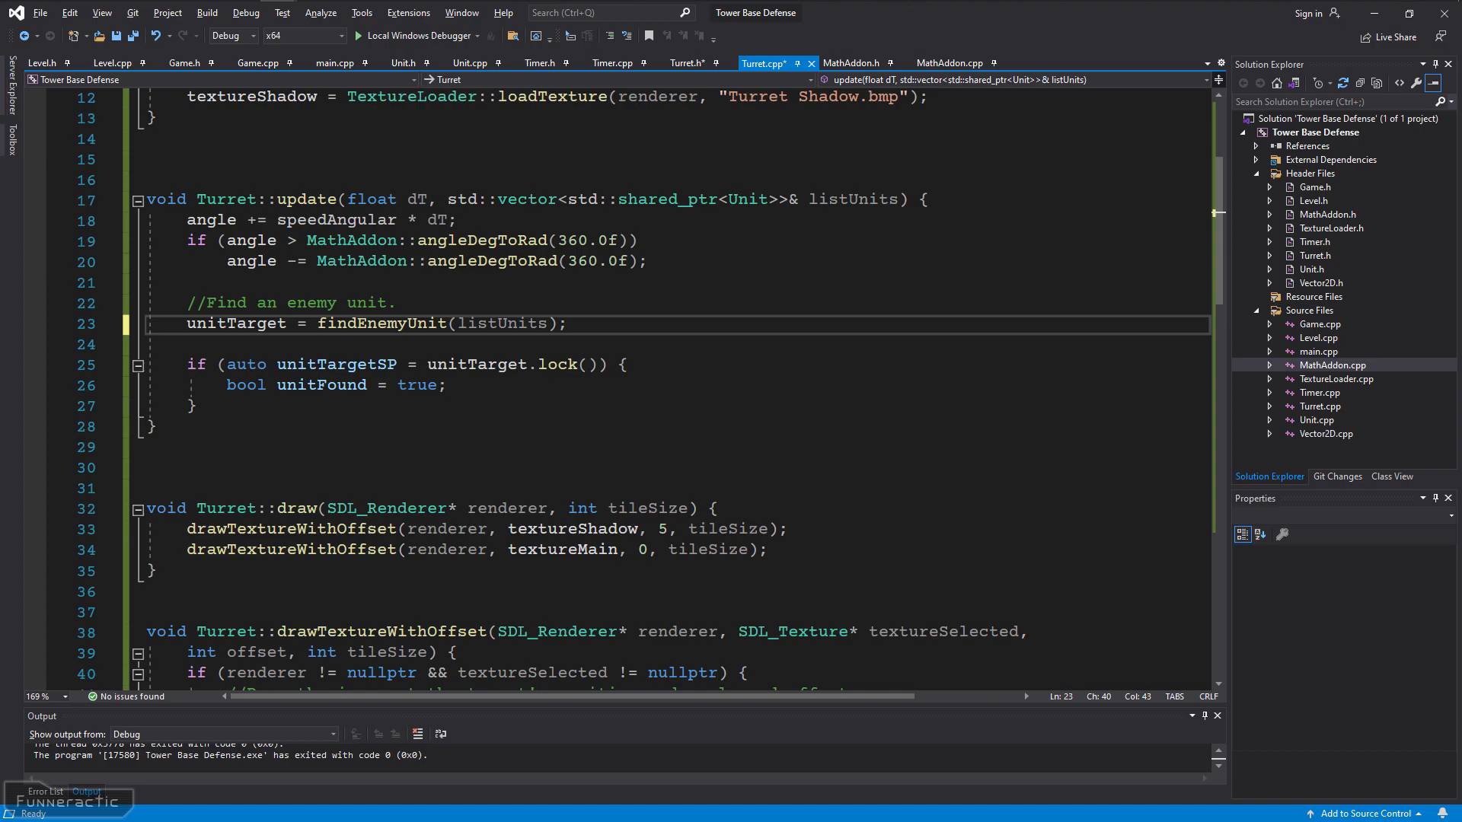
pyautogui.moveTo(186, 221); pyautogui.dragTo(647, 262)
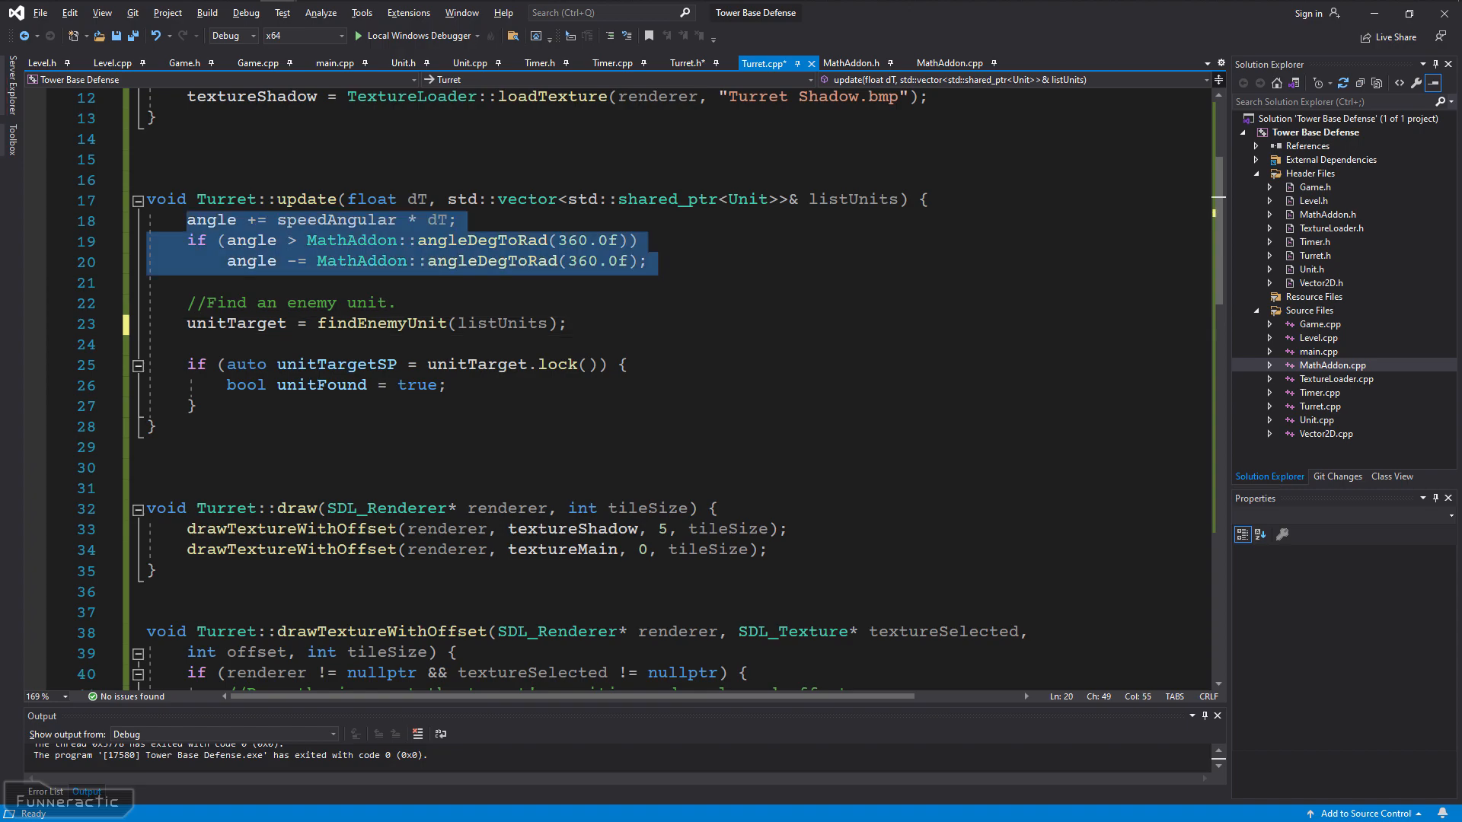